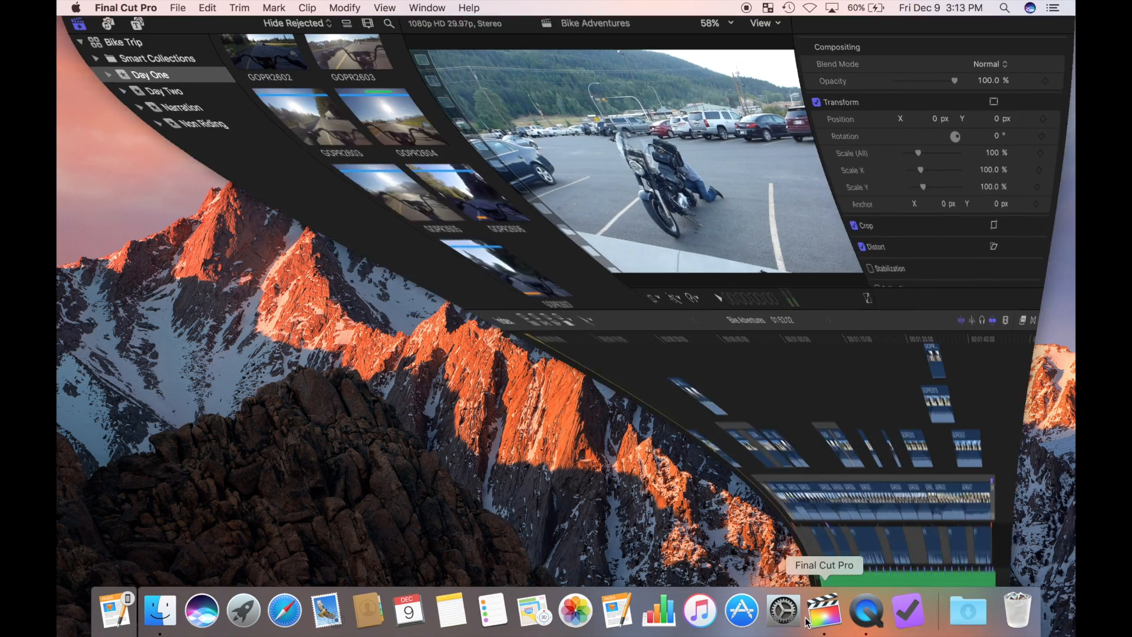
- Launch Final Cut Pro from the Dock to load the Bike Adventures project
{"action": "left_click", "coordinate": [828, 612]}
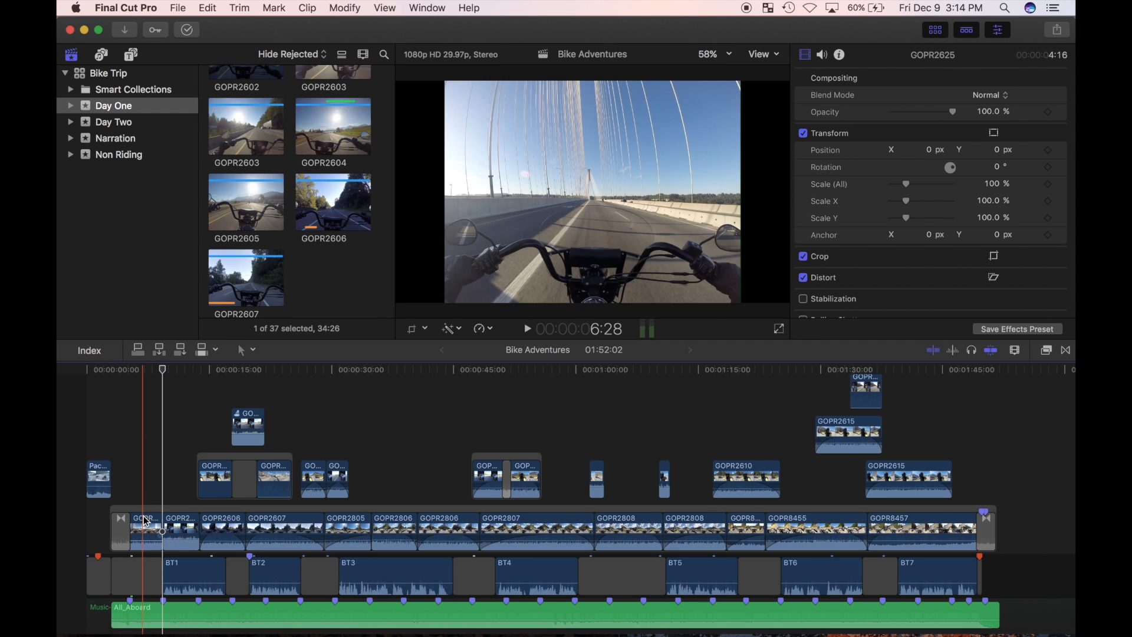
- Set GOPR2601 to Fast 2x (200%) through the Retime pop-up
{"action": "right_click", "coordinate": [144, 527]}
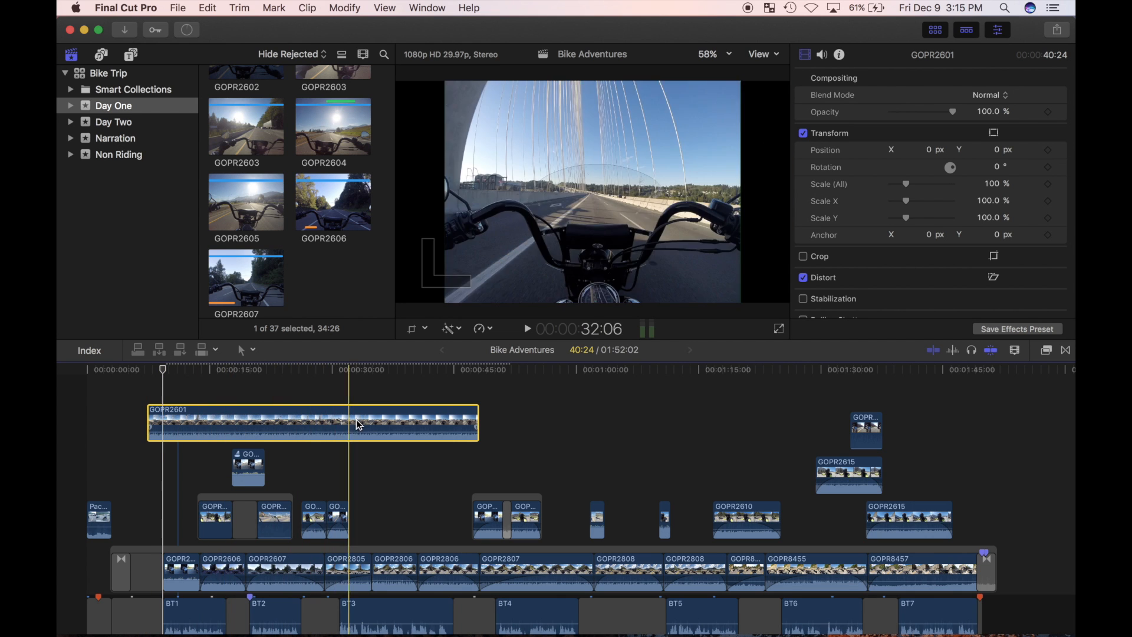
{"action": "left_click", "coordinate": [480, 328]}
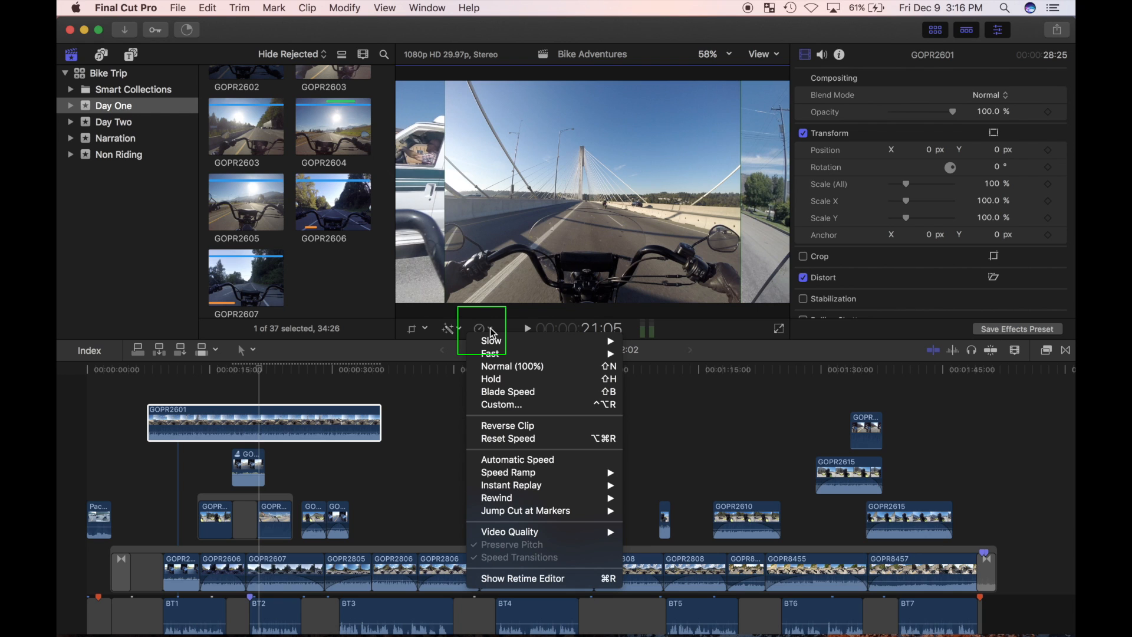
{"action": "mouse_move", "coordinate": [489, 353]}
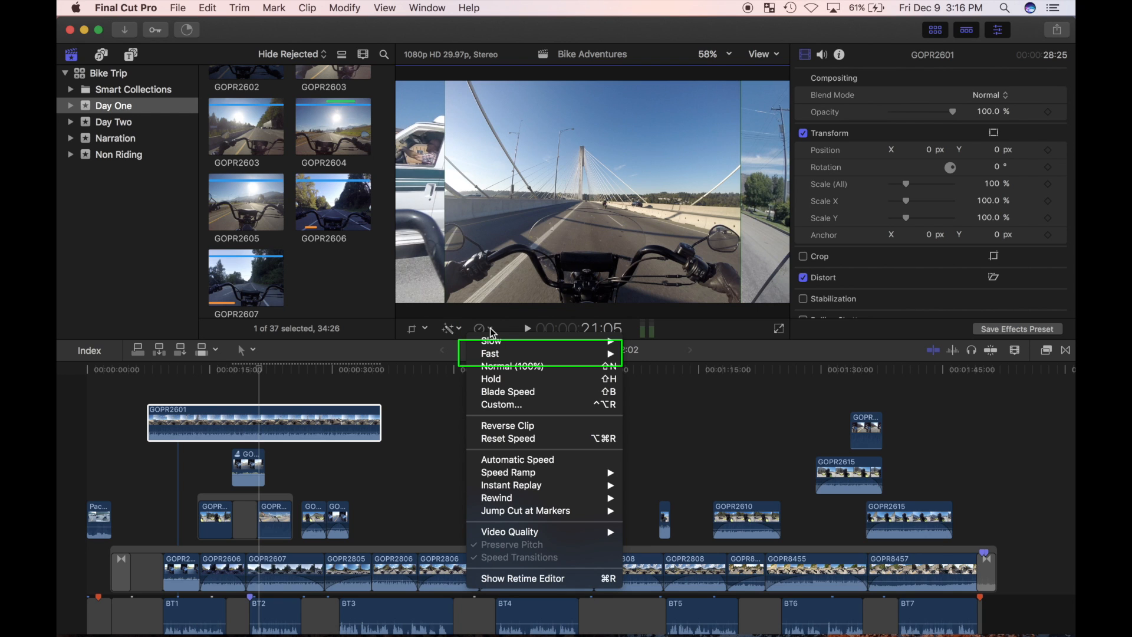
{"action": "left_click", "coordinate": [638, 357]}
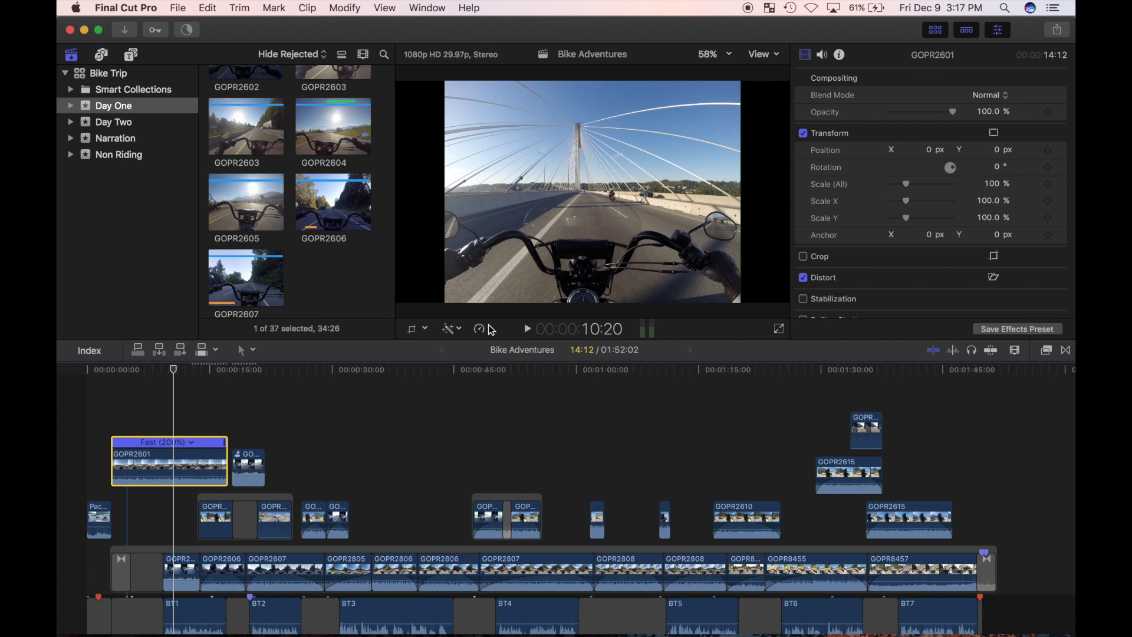
- Give GOPR2601 a custom retime rate of 300%
{"action": "left_click", "coordinate": [478, 329]}
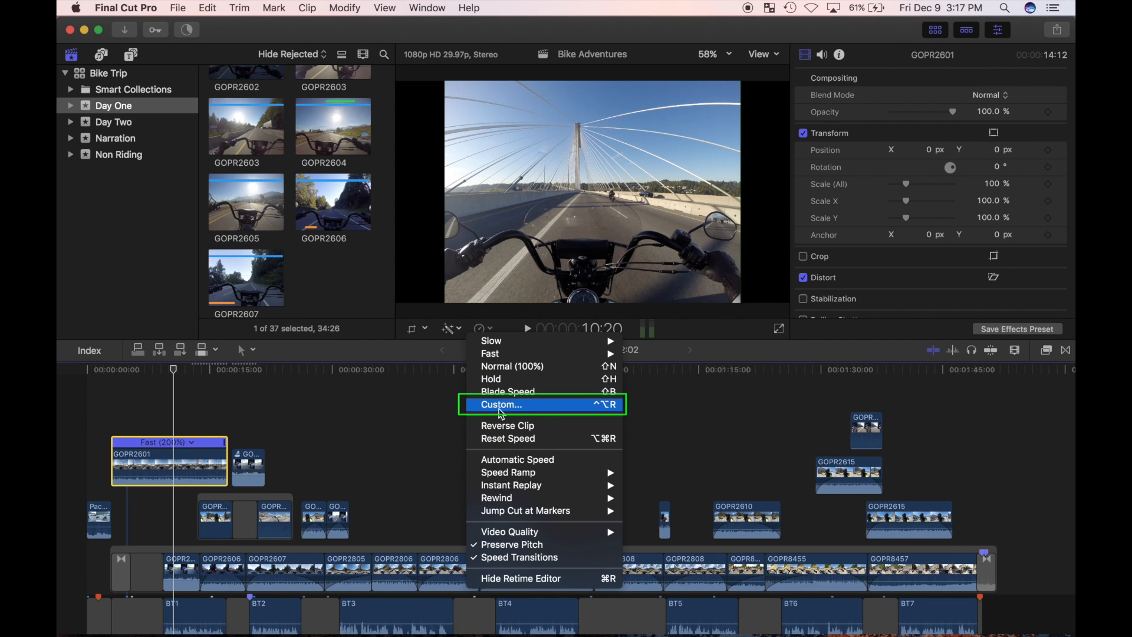
{"action": "left_click", "coordinate": [501, 405]}
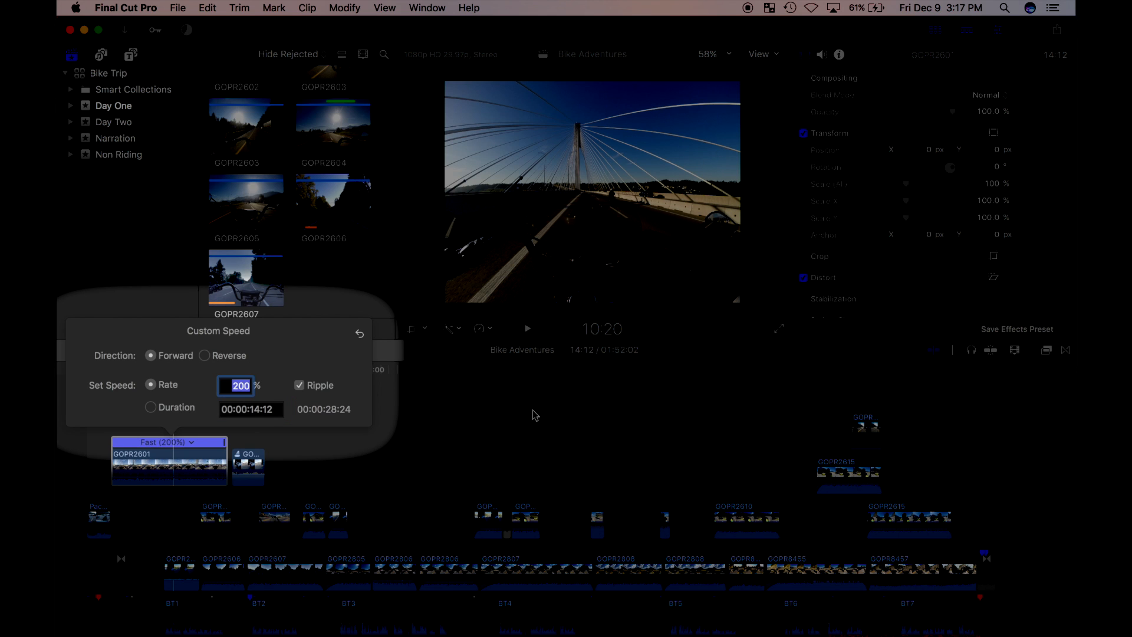
{"action": "type", "text": "300"}
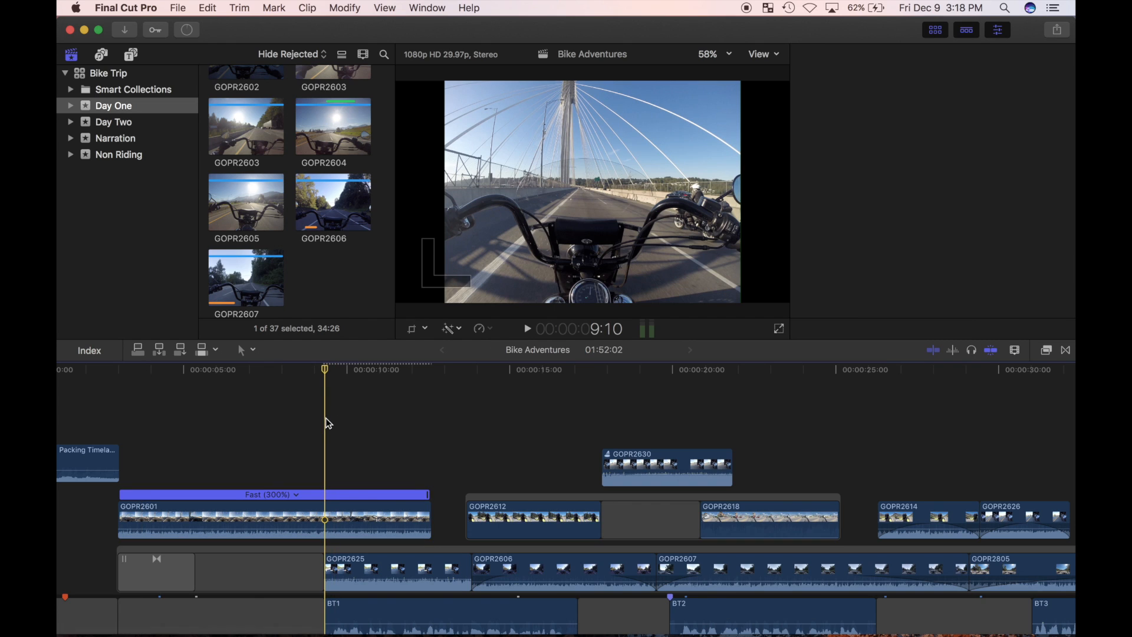
- Drag GOPR2601's retime handle leftward until it runs at roughly 449%
{"action": "left_click", "coordinate": [997, 30]}
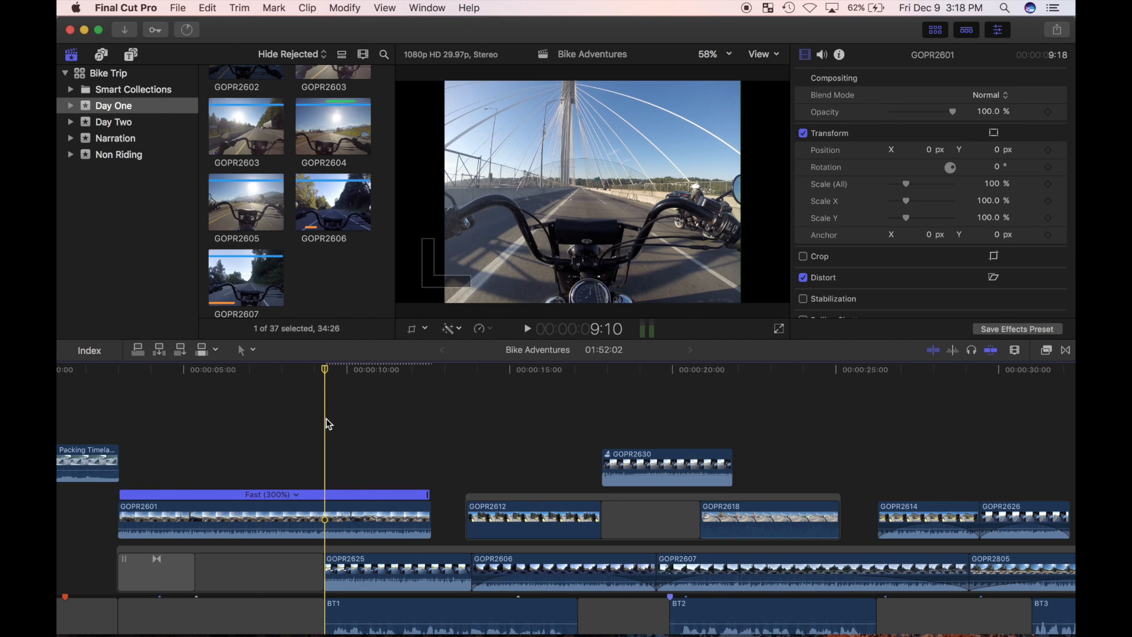
{"action": "left_click", "coordinate": [430, 496]}
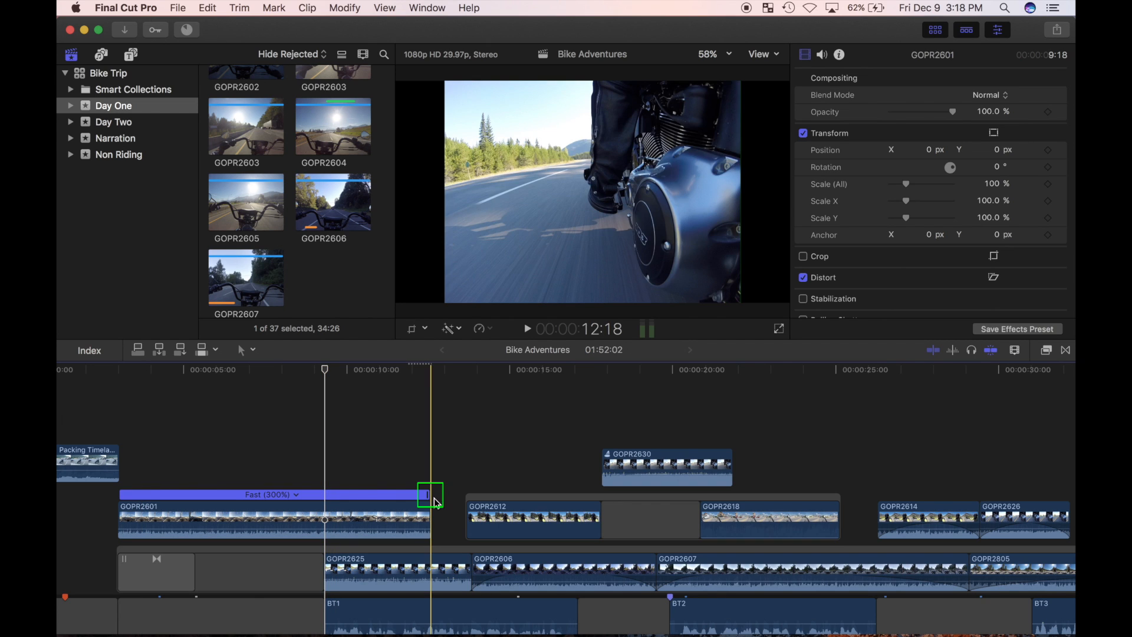
{"action": "left_click_drag", "start_coordinate": [431, 495], "coordinate": [395, 494]}
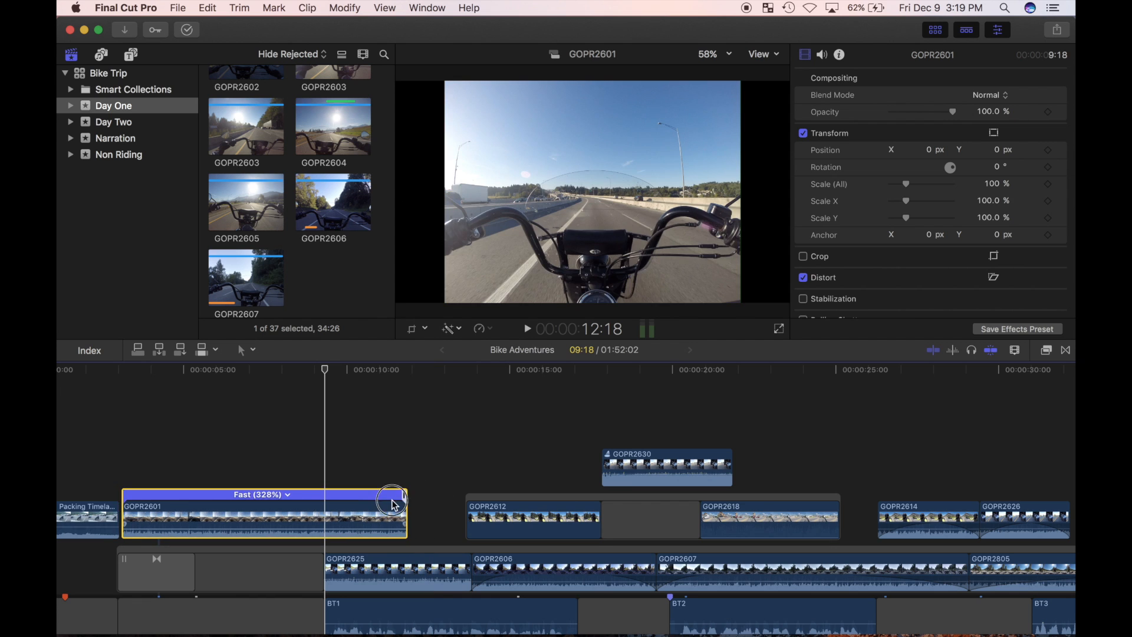
{"action": "left_click_drag", "start_coordinate": [392, 501], "coordinate": [282, 501]}
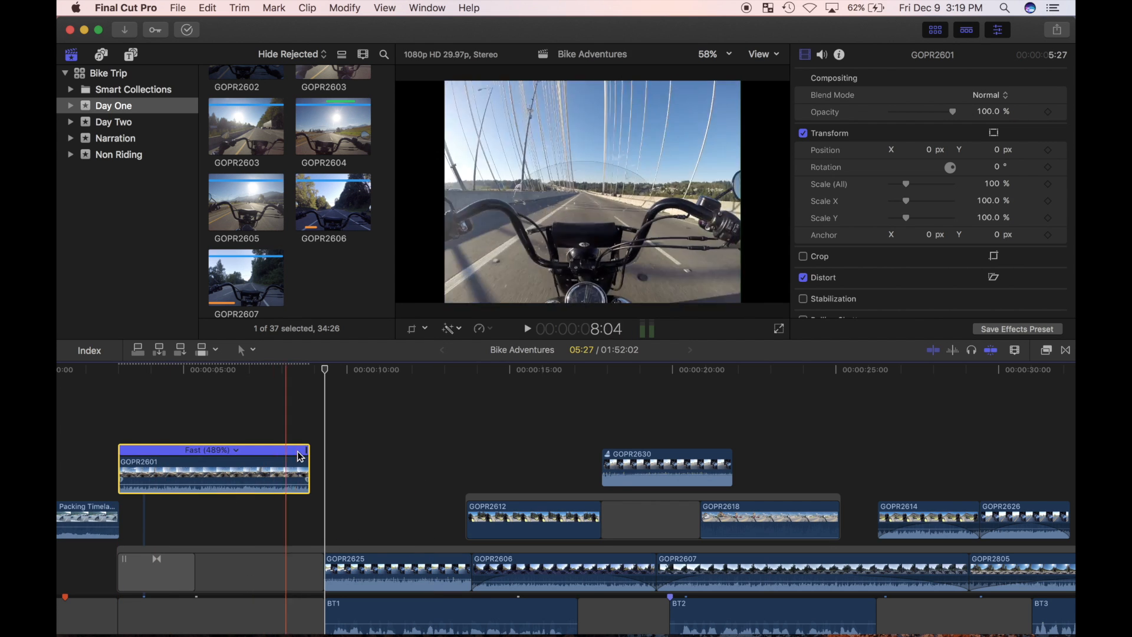
{"action": "left_click_drag", "start_coordinate": [302, 456], "coordinate": [324, 454]}
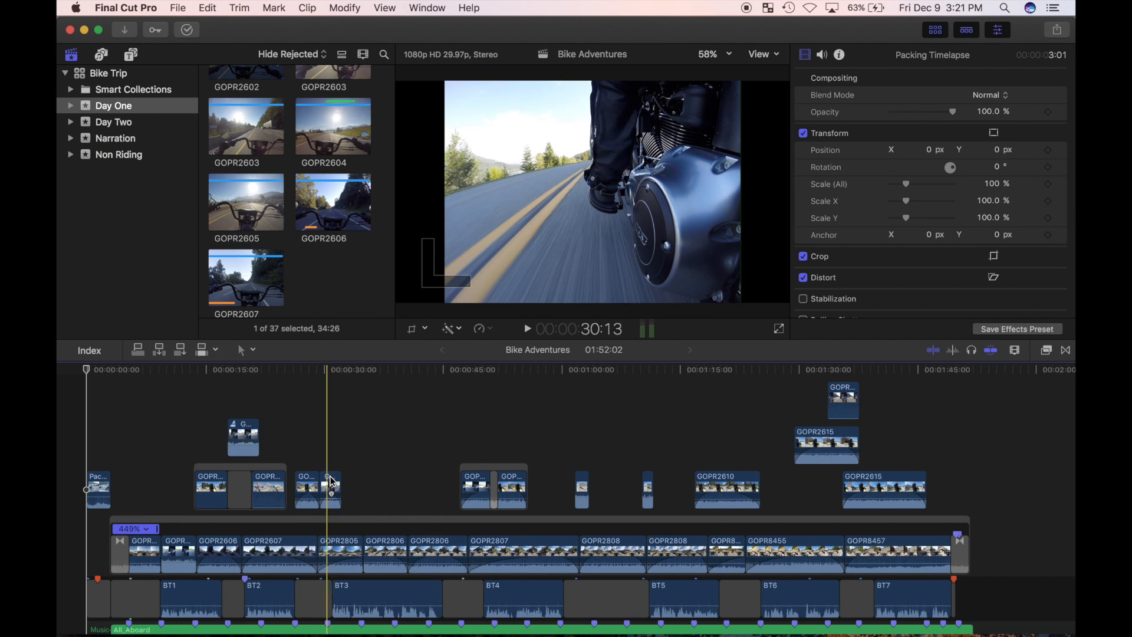
- Show the retime editor (Cmd+R) for GOPR2626 and choose Slow
{"action": "left_click", "coordinate": [329, 487]}
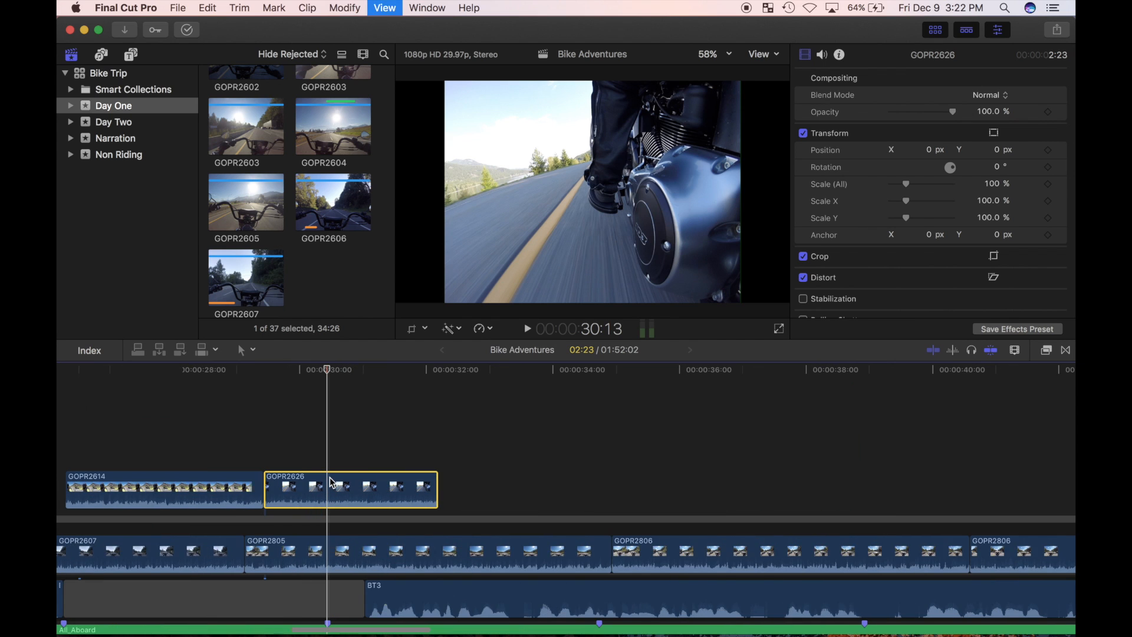
{"action": "key", "text": "cmd+r"}
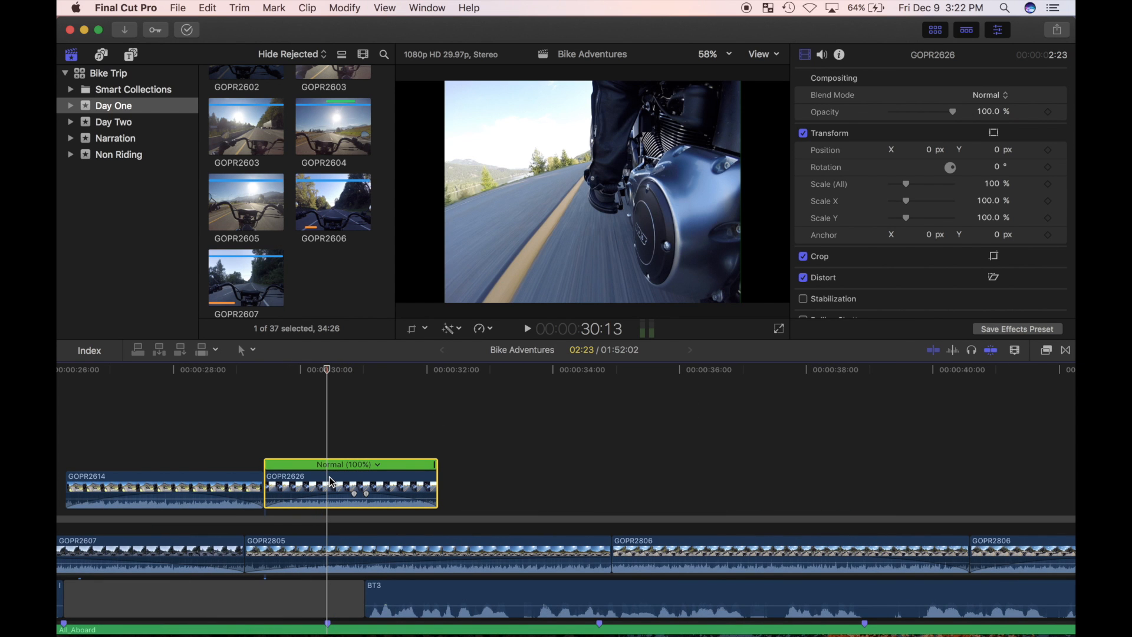
{"action": "left_click", "coordinate": [350, 464]}
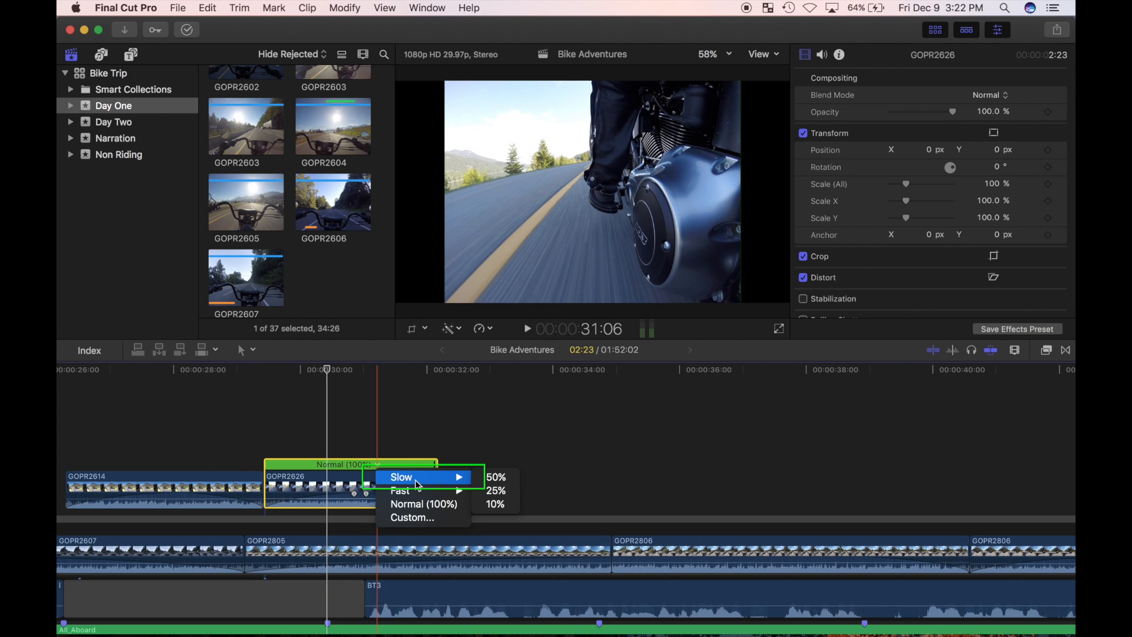
{"action": "left_click", "coordinate": [496, 477]}
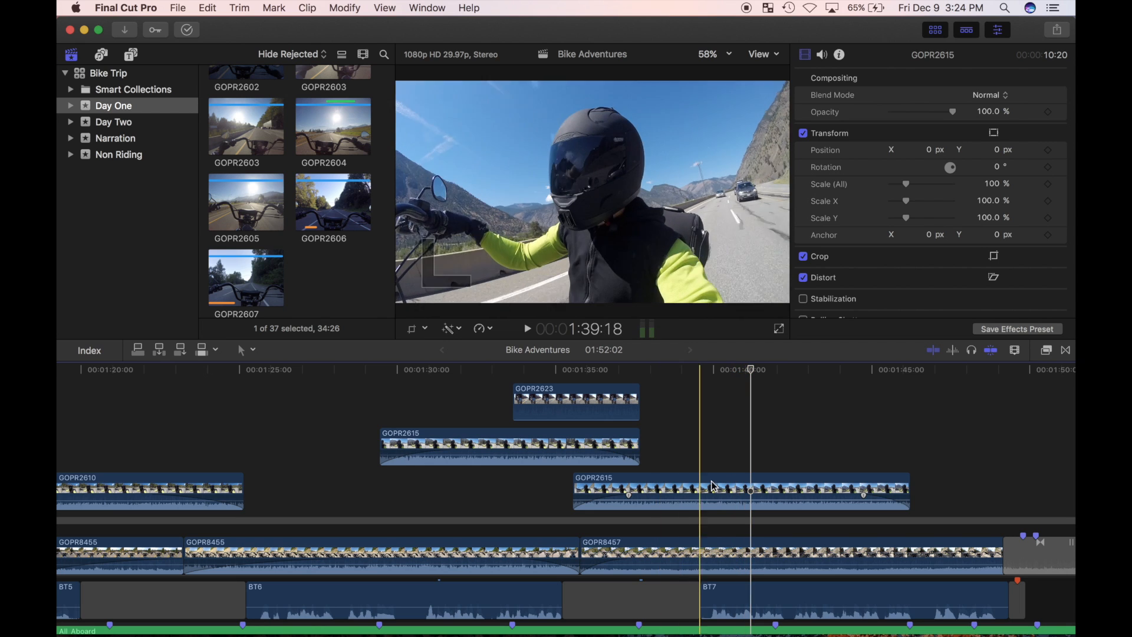
- Drag the lower GOPR2615 clip's right edge out to a 20:00 duration
{"action": "left_click", "coordinate": [722, 491]}
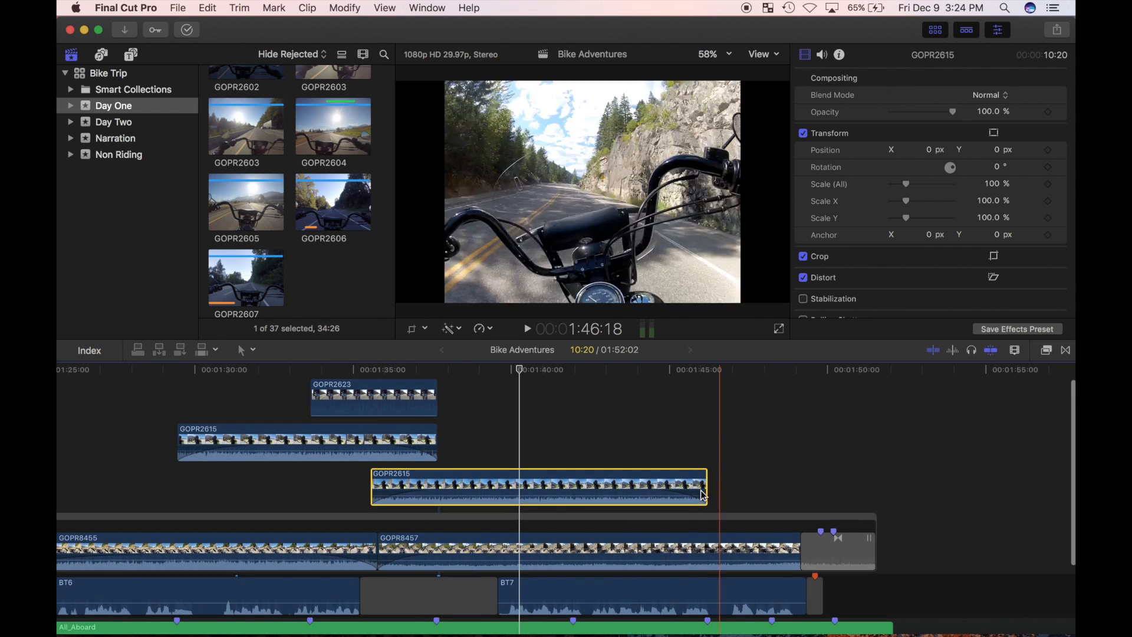
{"action": "left_click_drag", "start_coordinate": [704, 484], "coordinate": [877, 491]}
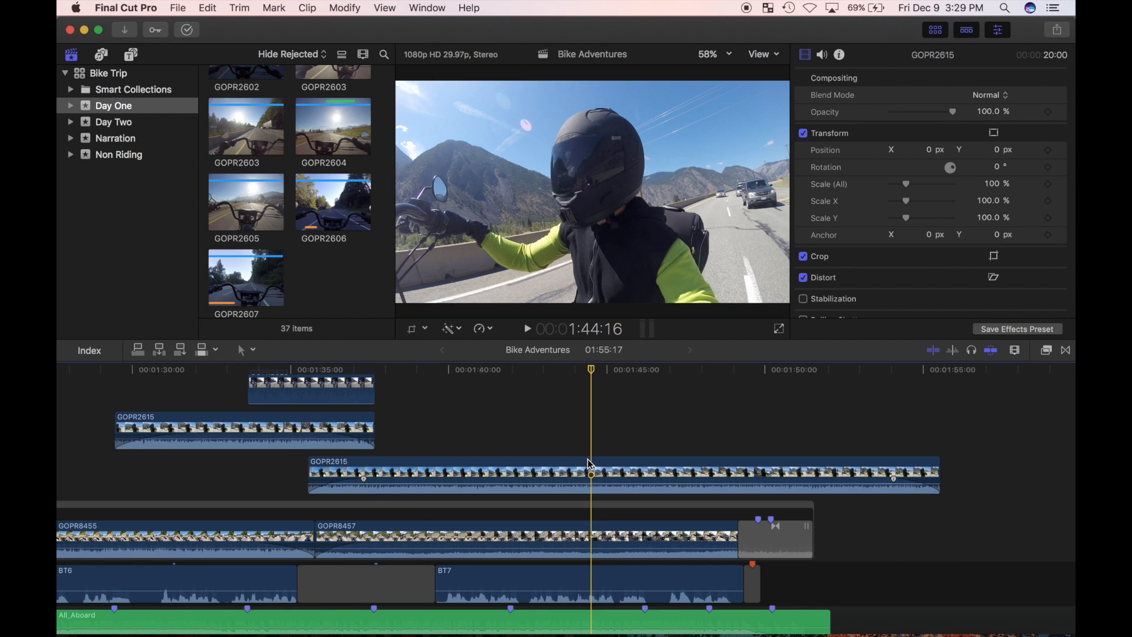
- Blade GOPR2615's speed at the playhead and set the second section to Fast 4x
{"action": "left_click", "coordinate": [589, 475]}
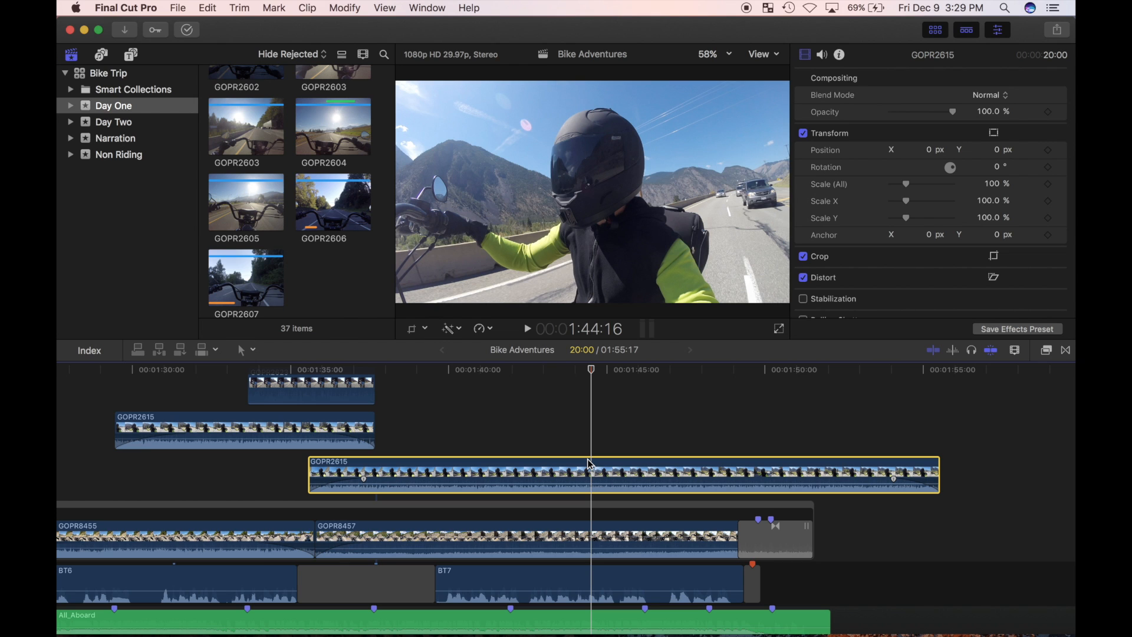
{"action": "mouse_move", "coordinate": [488, 331]}
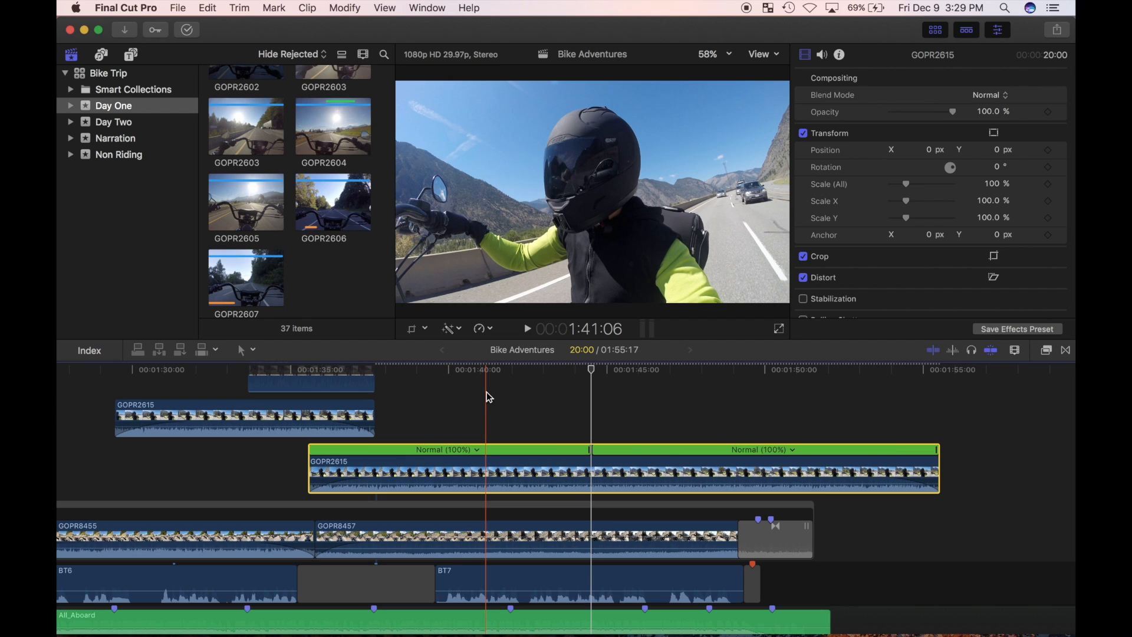
{"action": "key", "text": "shift+b"}
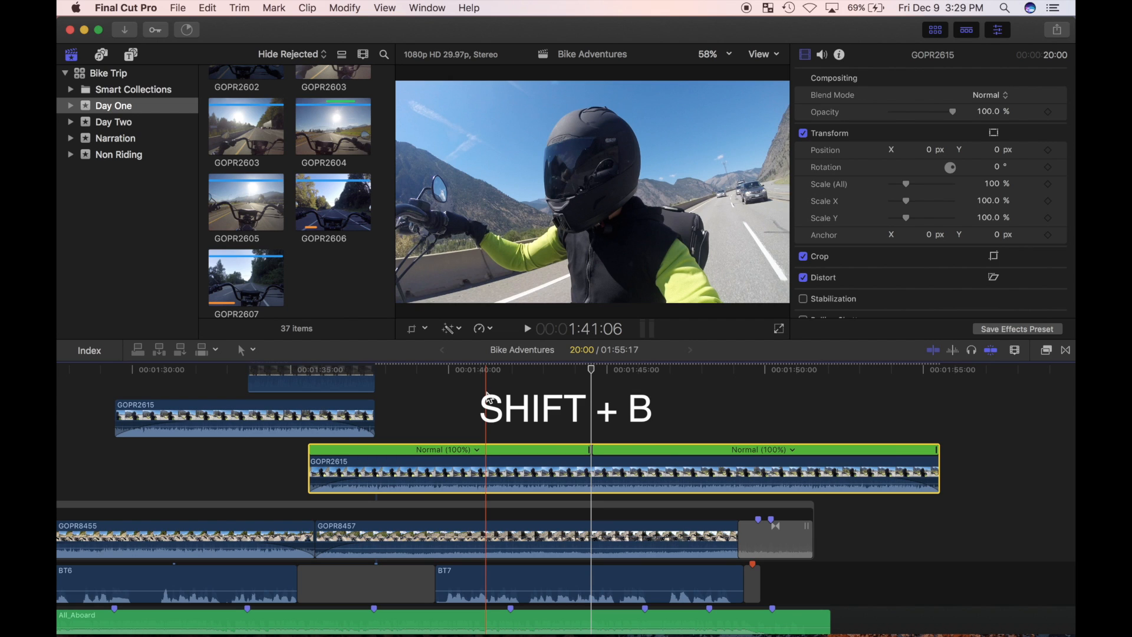
{"action": "key", "text": "shift+b"}
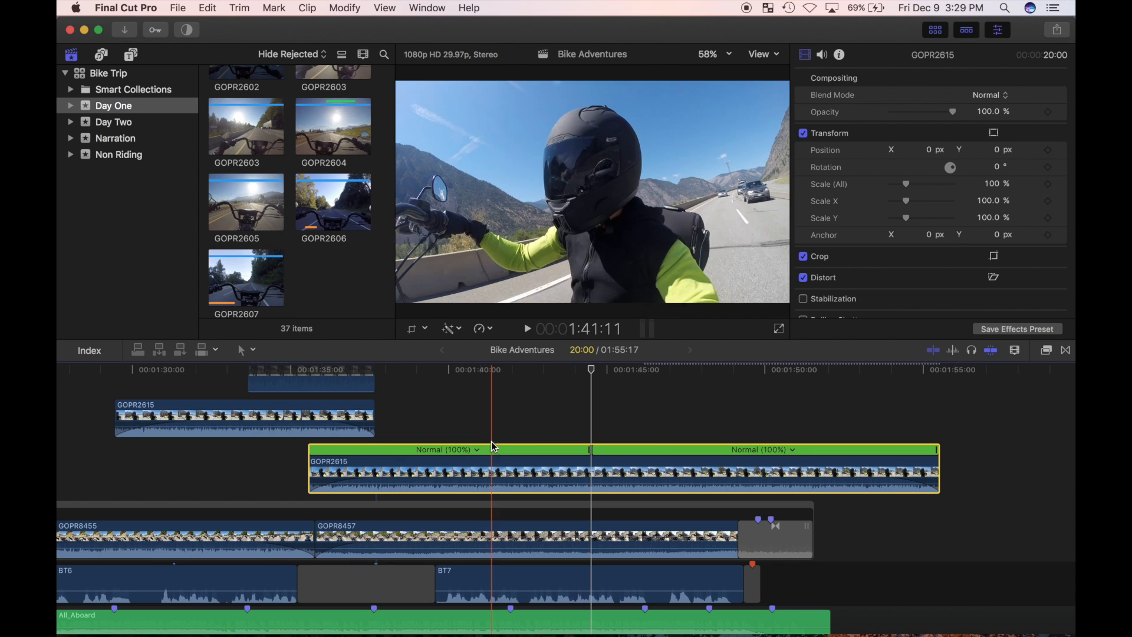
{"action": "left_click", "coordinate": [735, 449]}
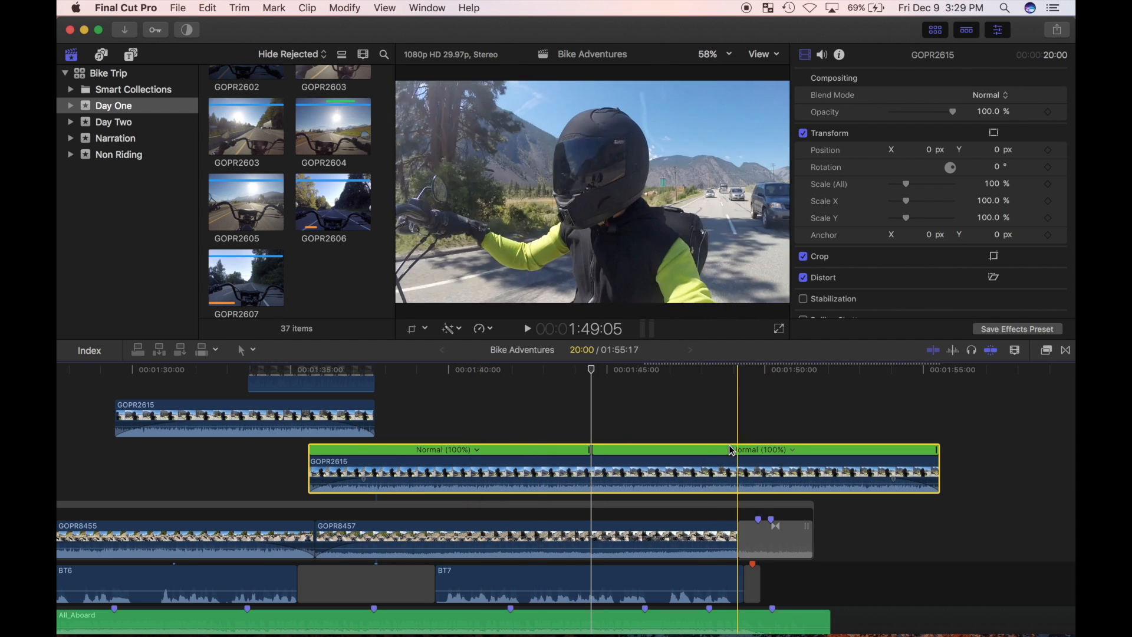
{"action": "left_click", "coordinate": [760, 450]}
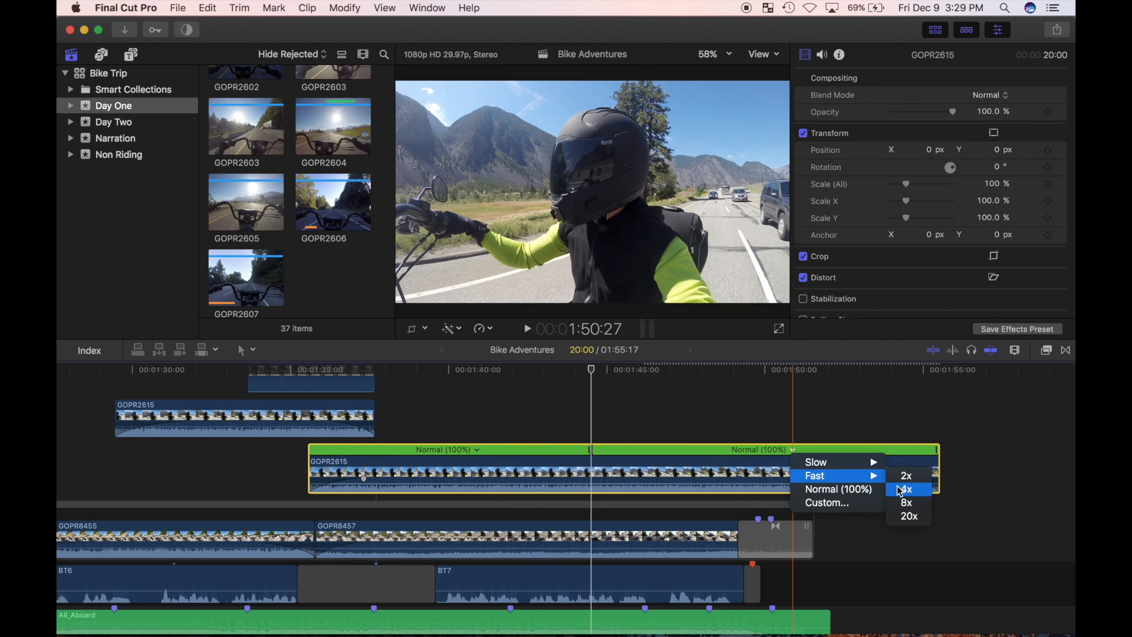
{"action": "left_click", "coordinate": [905, 489]}
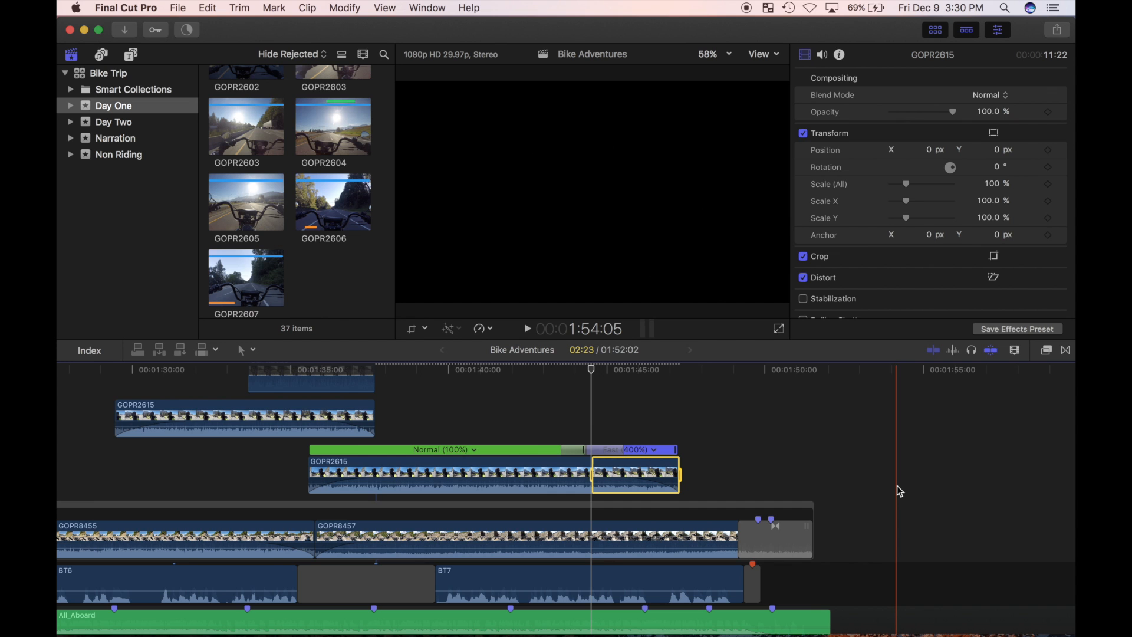
{"action": "left_click", "coordinate": [621, 449]}
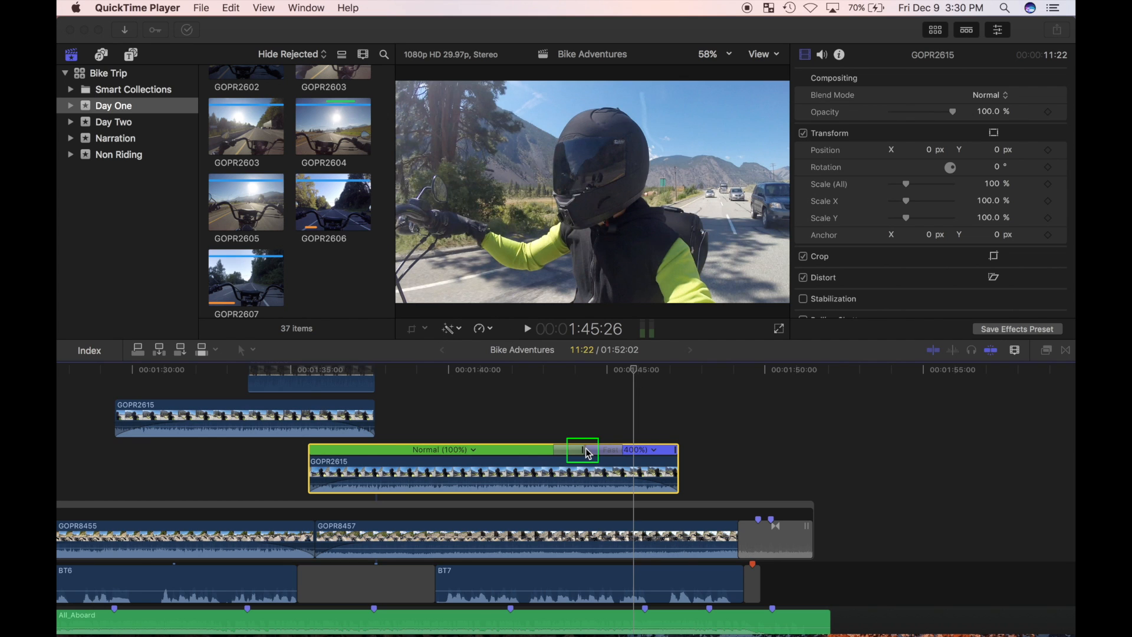
- Open the speed transition settings and toggle Speed Transition off and back on
{"action": "left_click", "coordinate": [582, 449]}
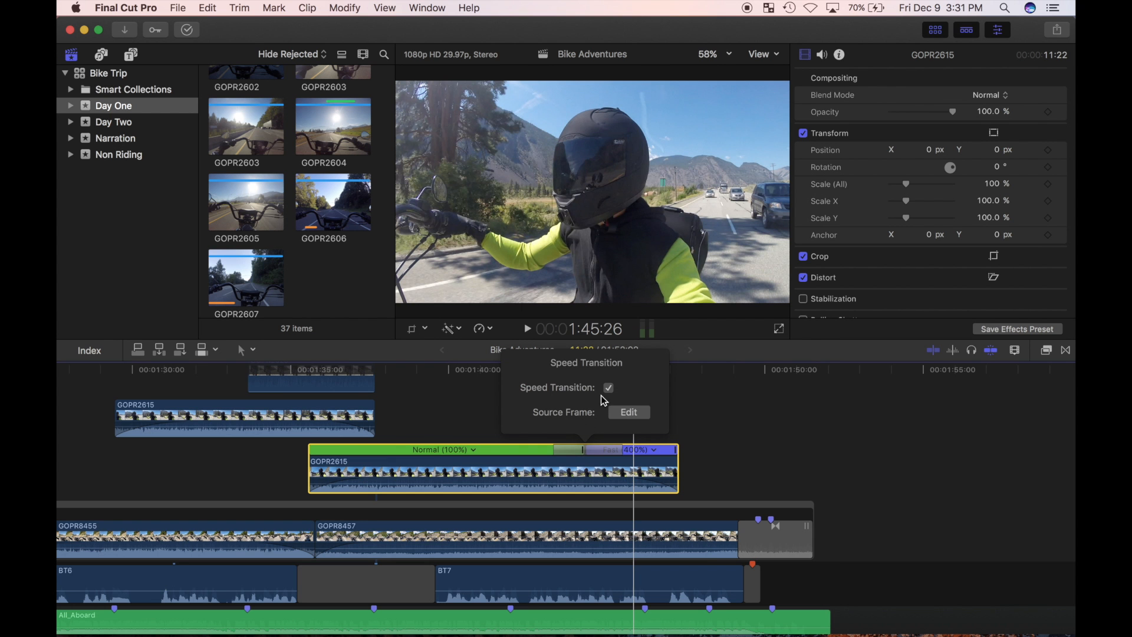
{"action": "left_click", "coordinate": [607, 388]}
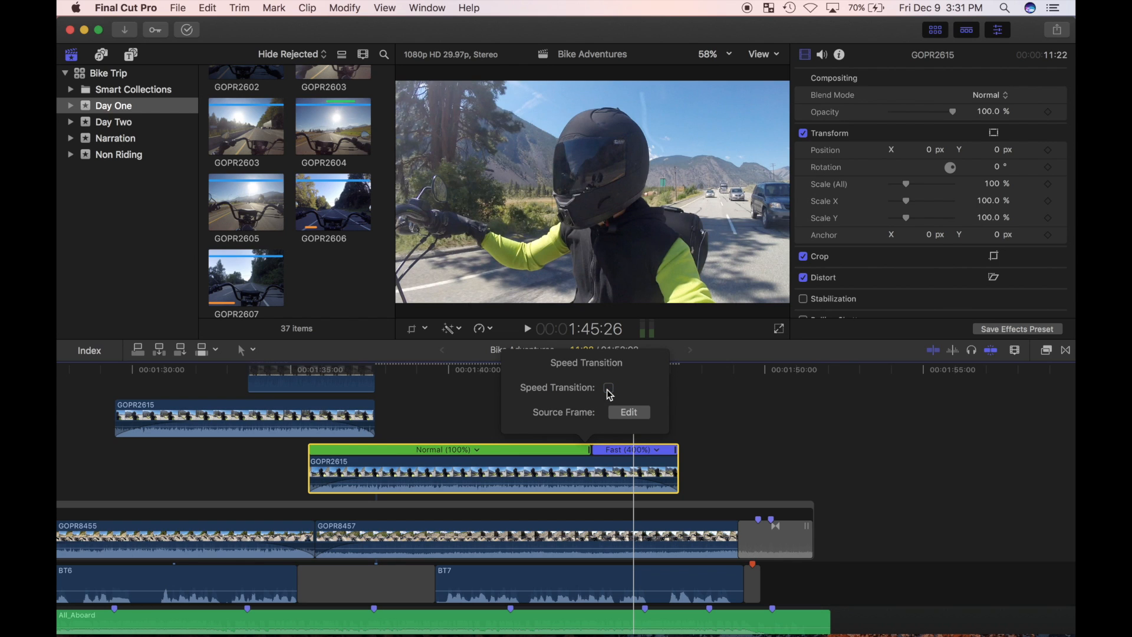
{"action": "left_click", "coordinate": [608, 388]}
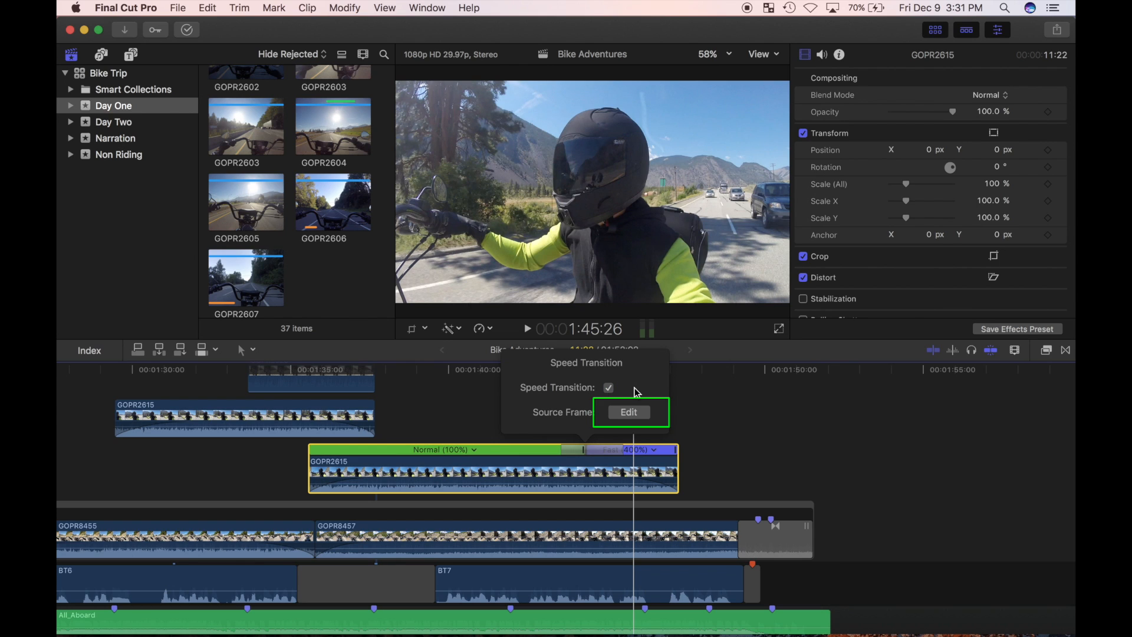
- Edit the transition's source frame by dragging its film-strip marker rightward
{"action": "left_click", "coordinate": [628, 412]}
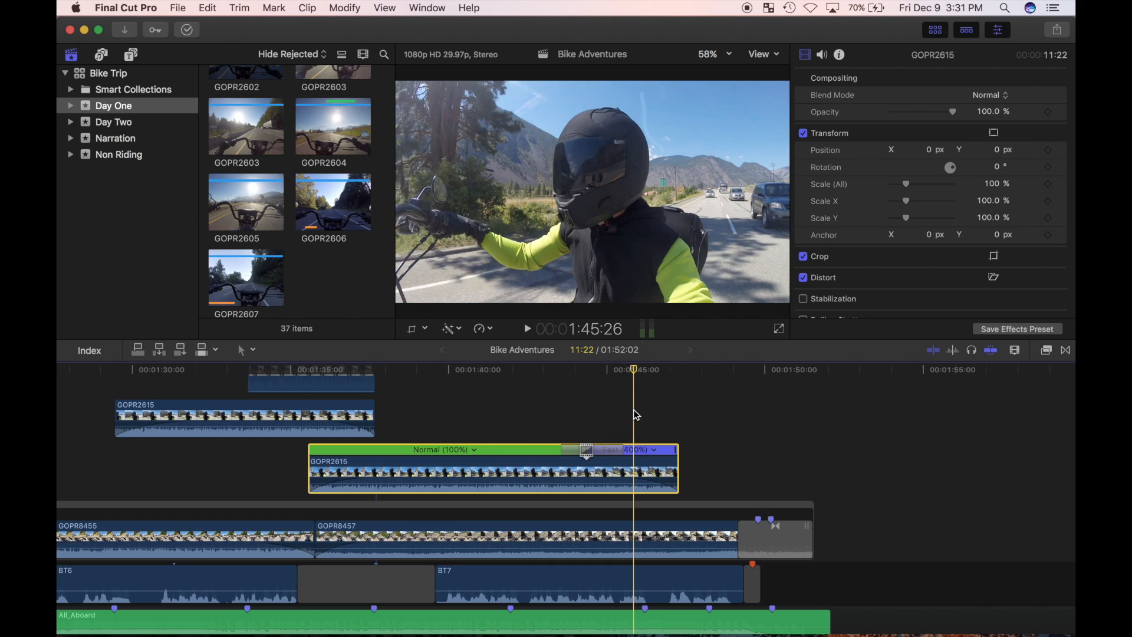
{"action": "left_click", "coordinate": [586, 450]}
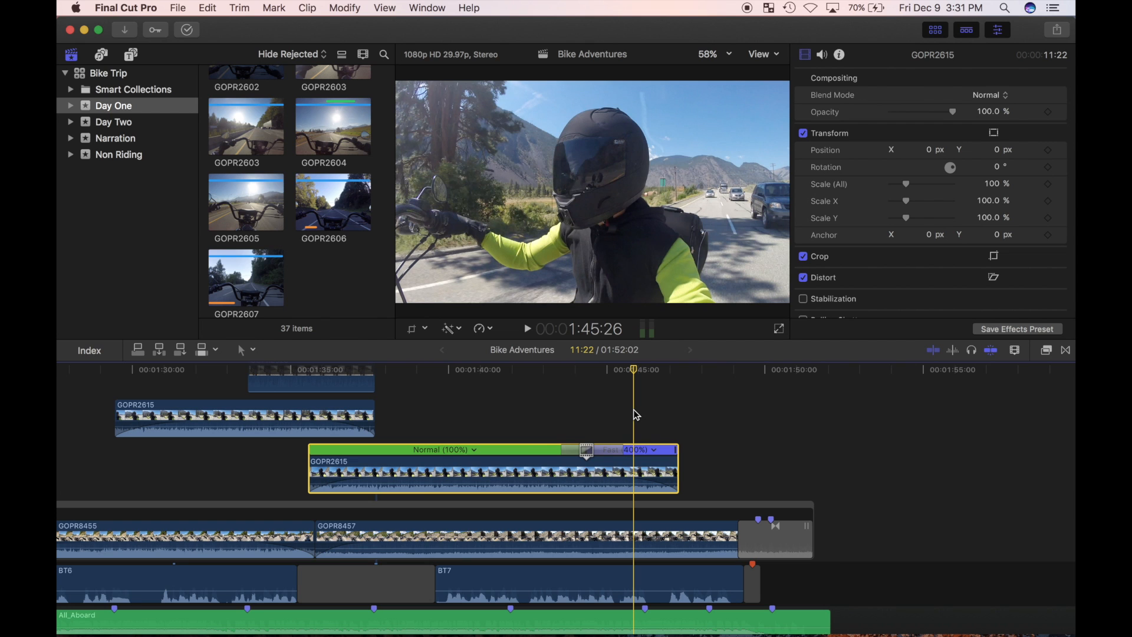
{"action": "left_click", "coordinate": [585, 451]}
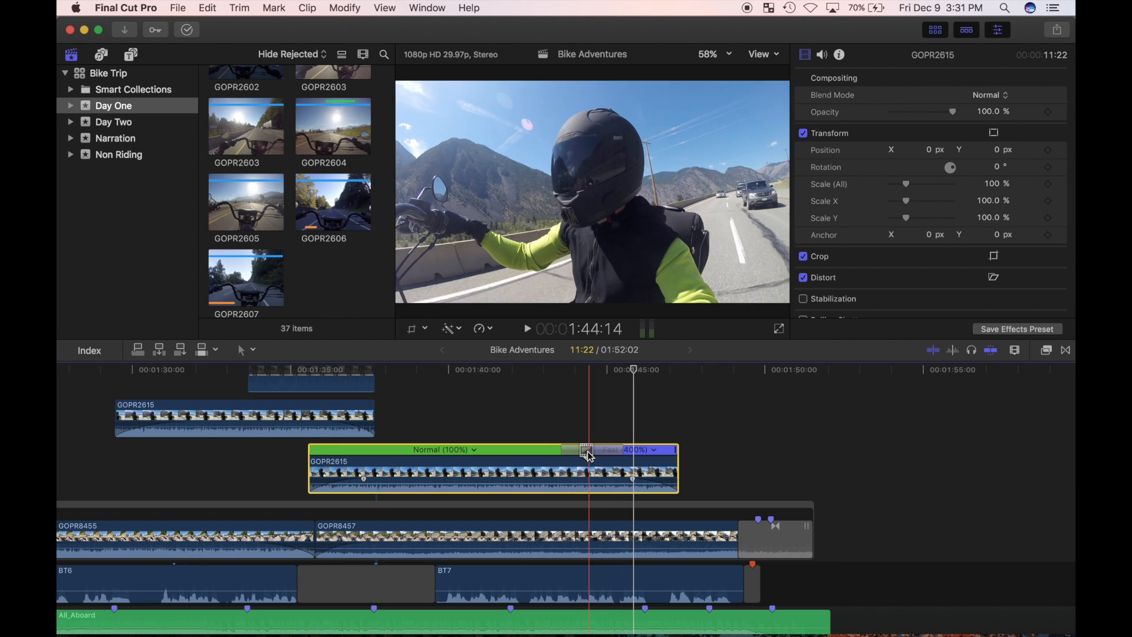
{"action": "left_click_drag", "start_coordinate": [585, 449], "coordinate": [601, 449]}
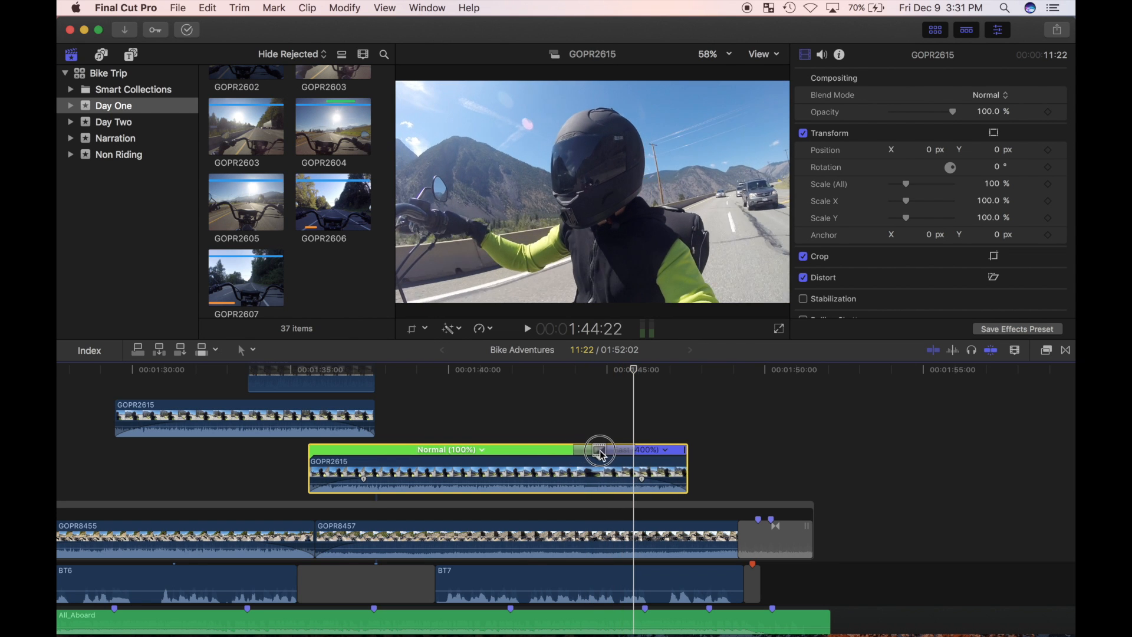
{"action": "left_click_drag", "start_coordinate": [599, 449], "coordinate": [625, 449]}
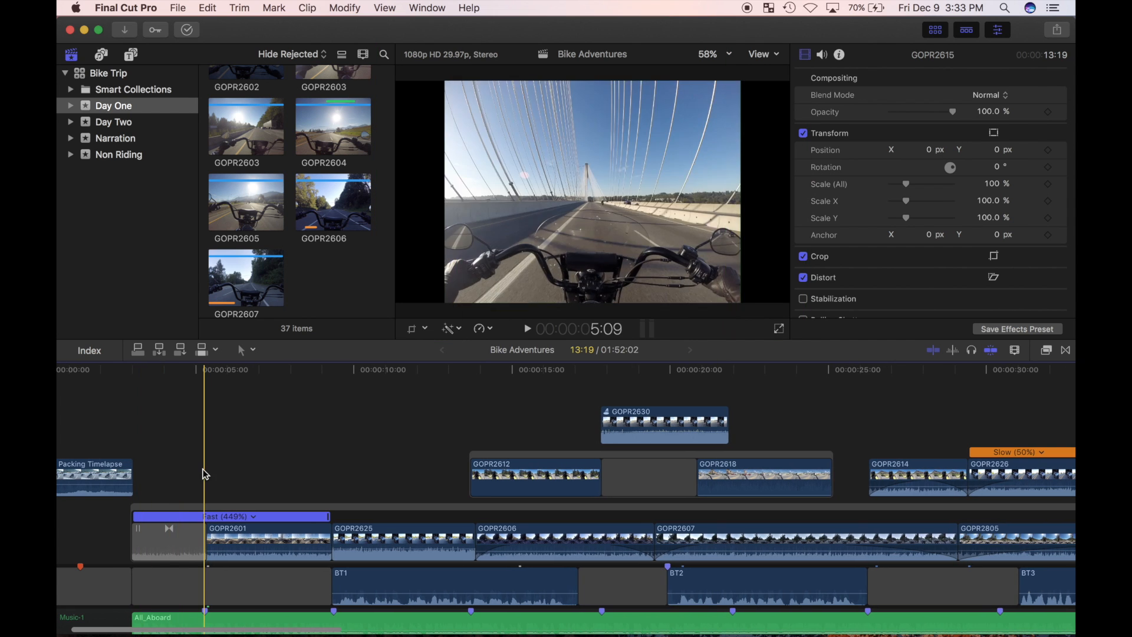
{"action": "left_click", "coordinate": [142, 483]}
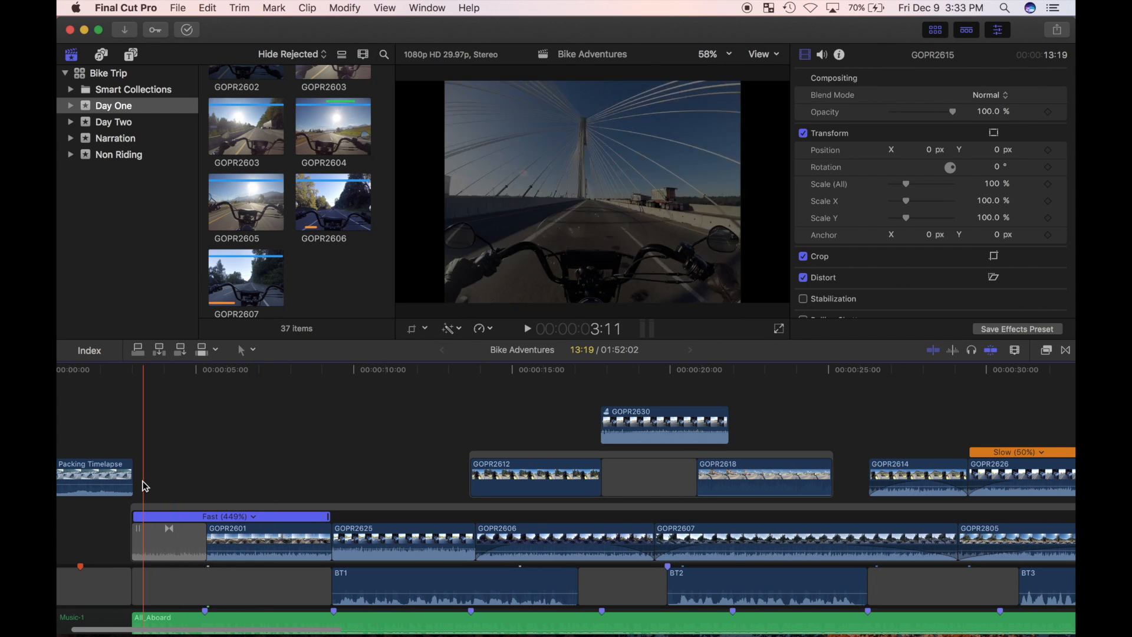
{"action": "left_click", "coordinate": [528, 328]}
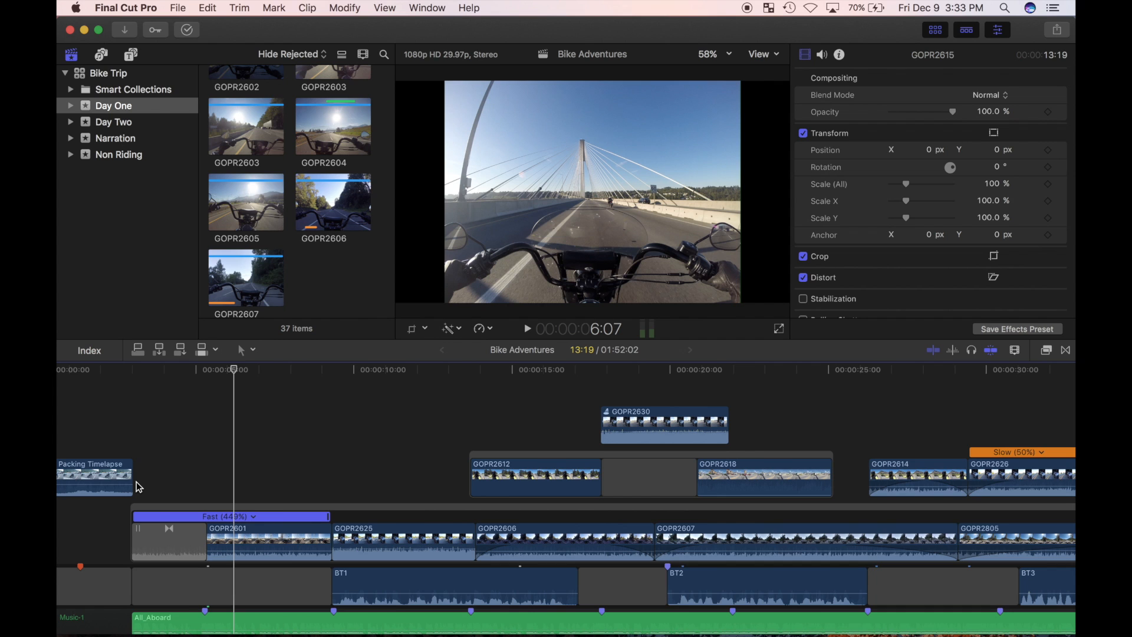
{"action": "mouse_move", "coordinate": [690, 6]}
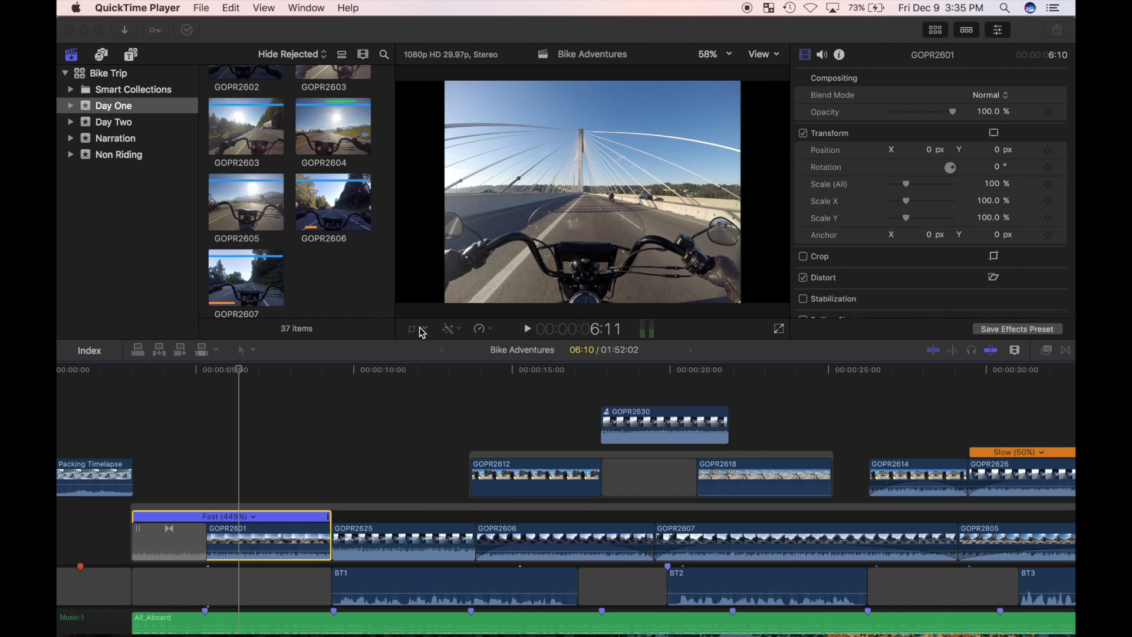
- Crop GOPR2601 in Crop mode, moving the 16:9 box lower over the road
{"action": "left_click", "coordinate": [415, 329]}
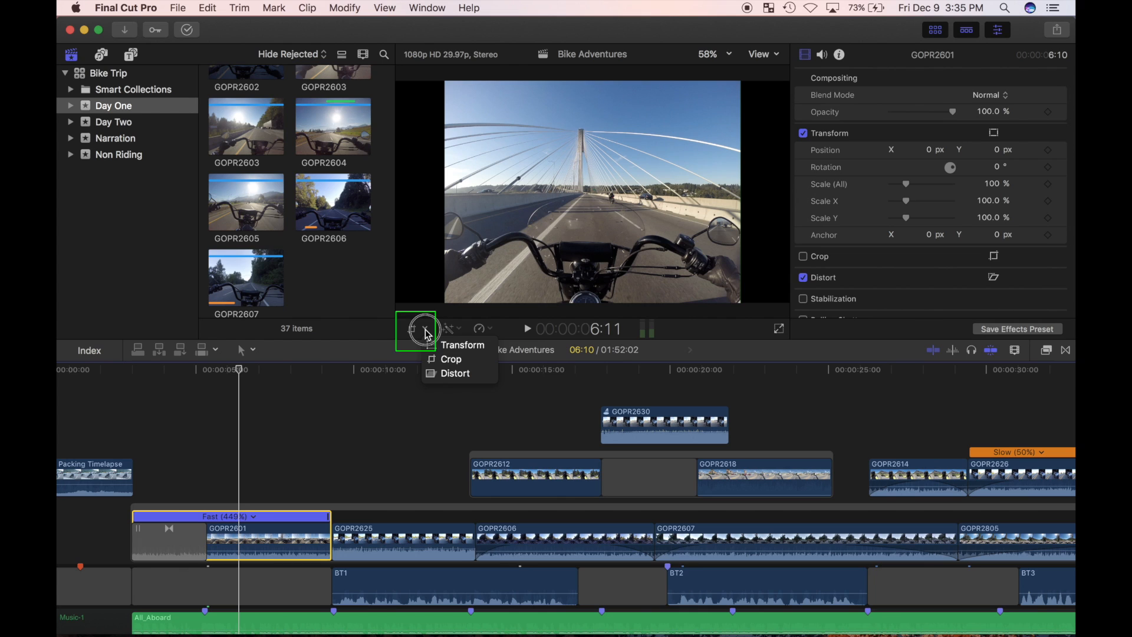
{"action": "left_click", "coordinate": [450, 359]}
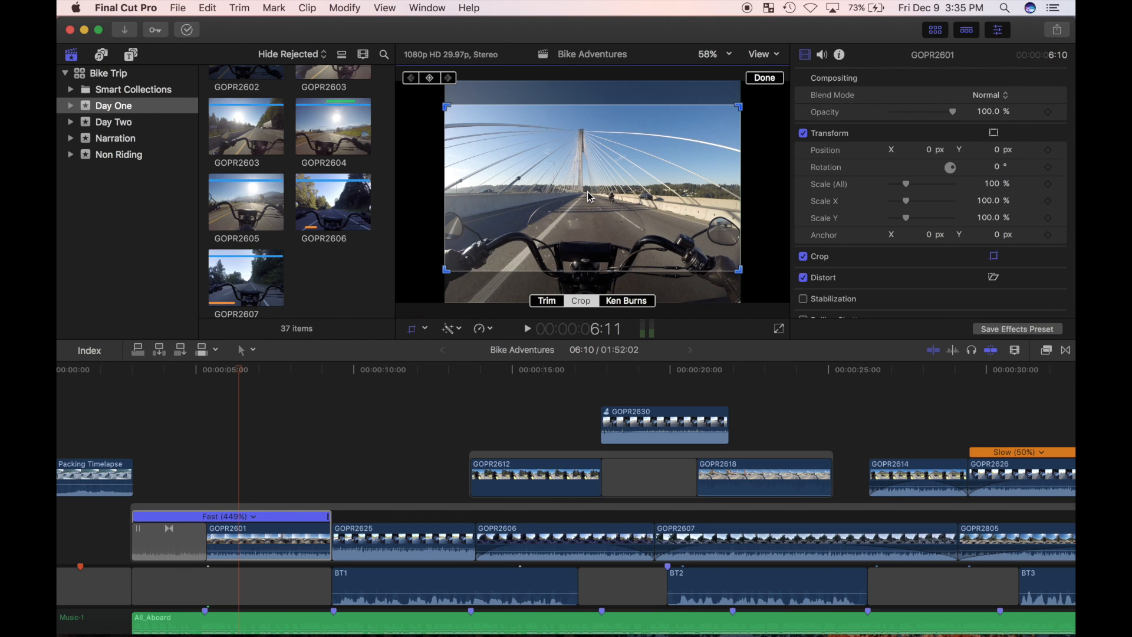
{"action": "left_click", "coordinate": [579, 301]}
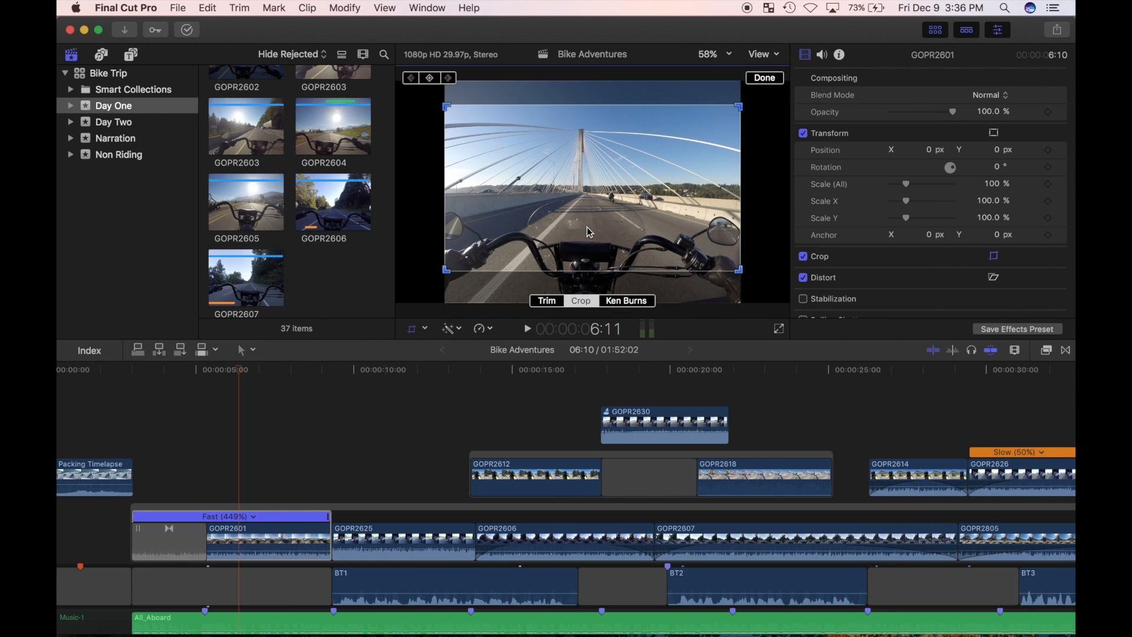
{"action": "left_click", "coordinate": [579, 300]}
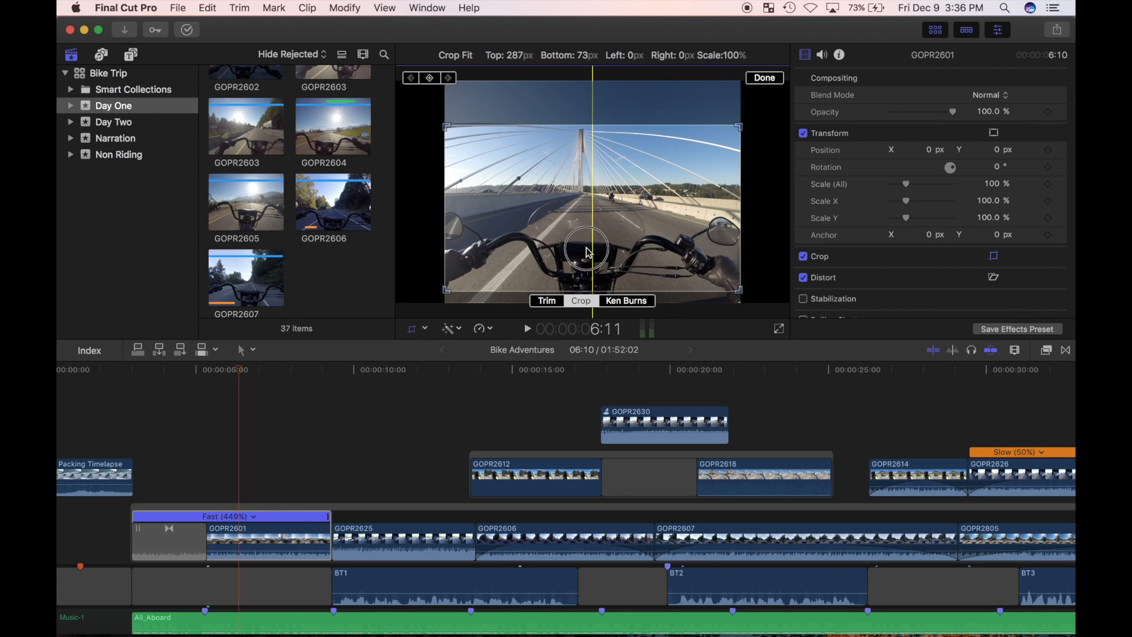
{"action": "left_click_drag", "start_coordinate": [585, 249], "coordinate": [578, 260]}
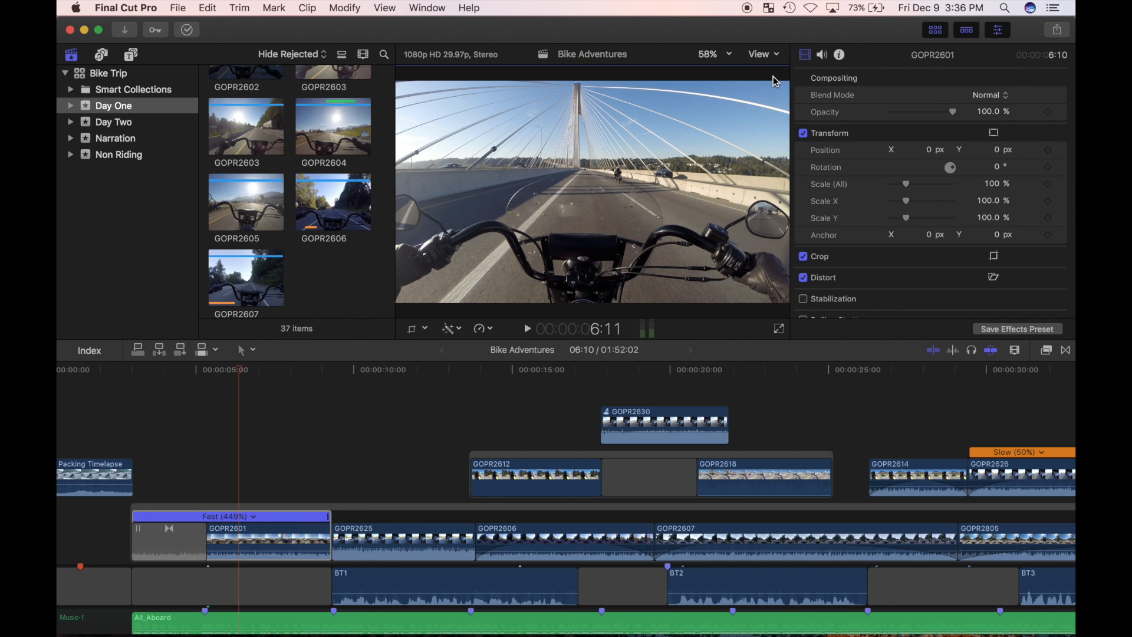
- Select the 4:3 clip GOPR2625 and turn on Crop from the transform pop-up
{"action": "left_click", "coordinate": [387, 540]}
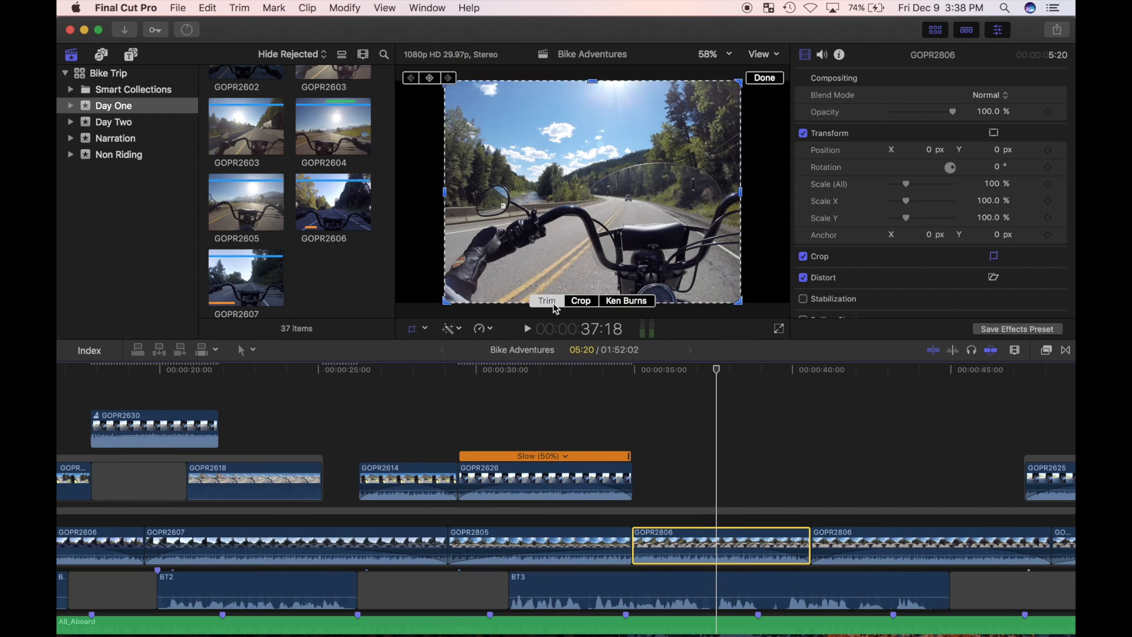
{"action": "left_click", "coordinate": [447, 328]}
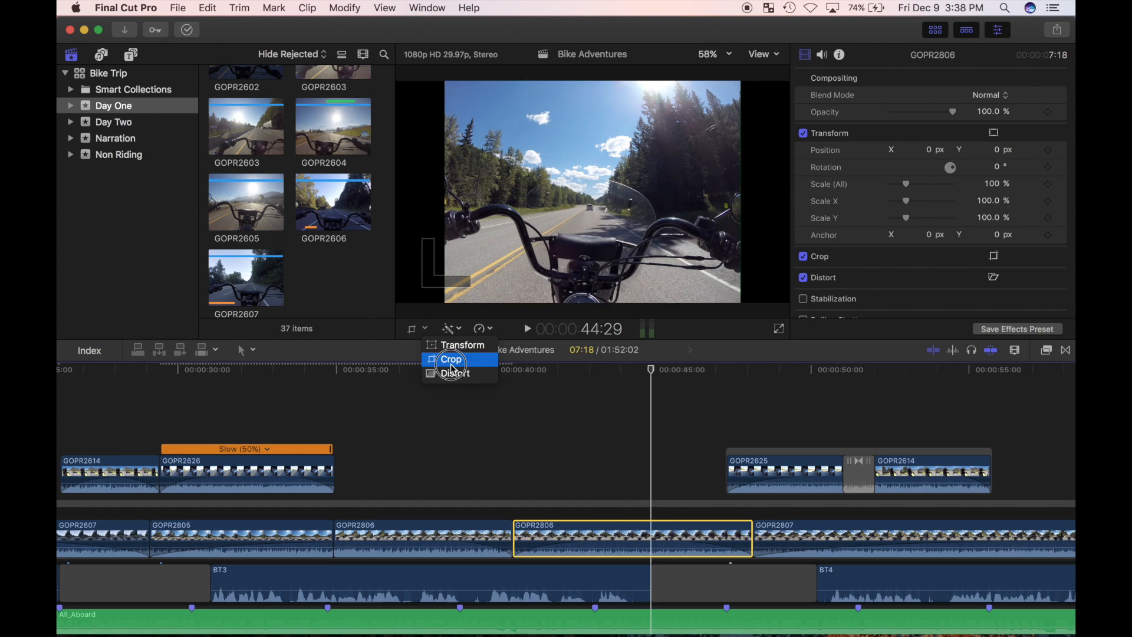
{"action": "left_click", "coordinate": [450, 360]}
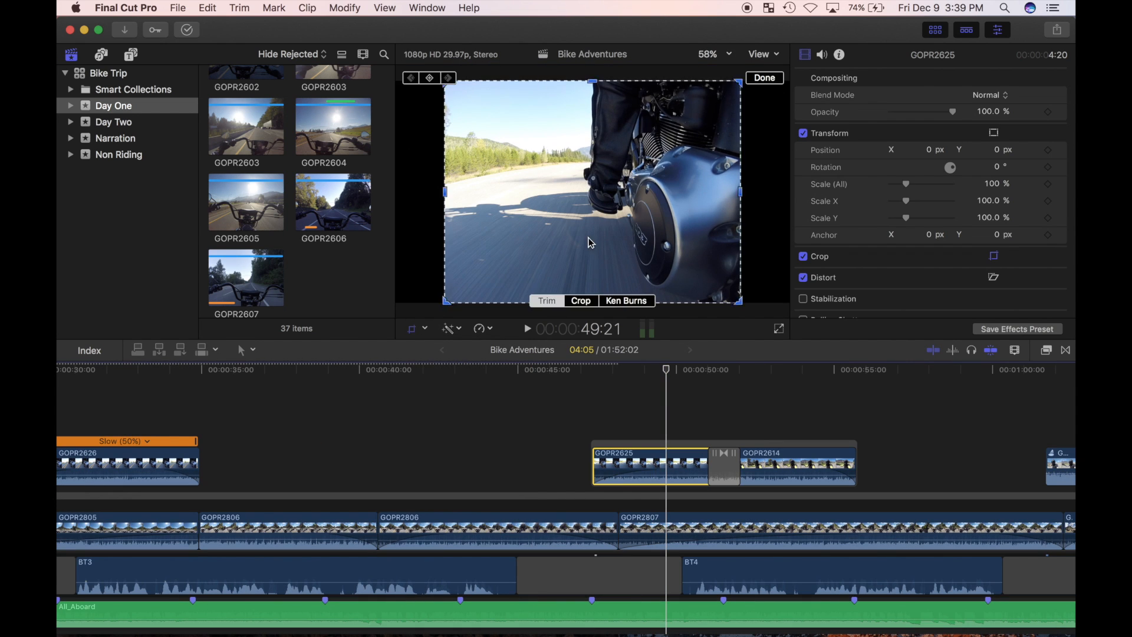